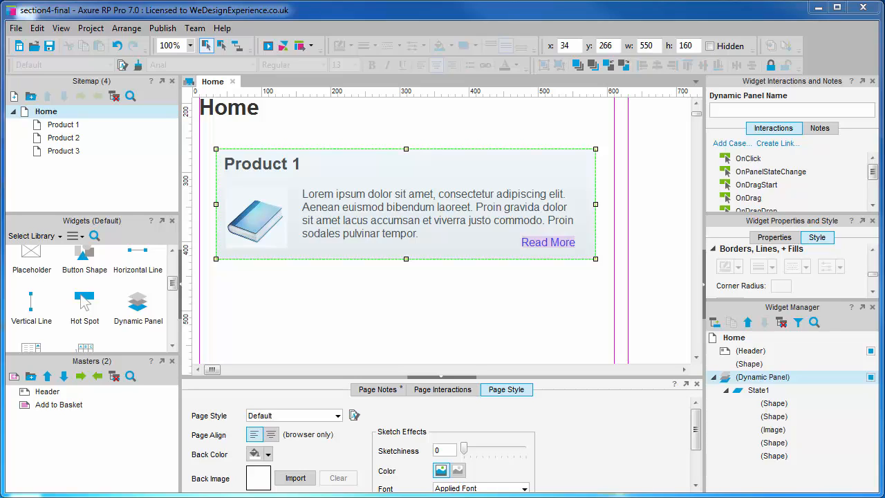
{"action": "mouse_move", "coordinate": [447, 346]}
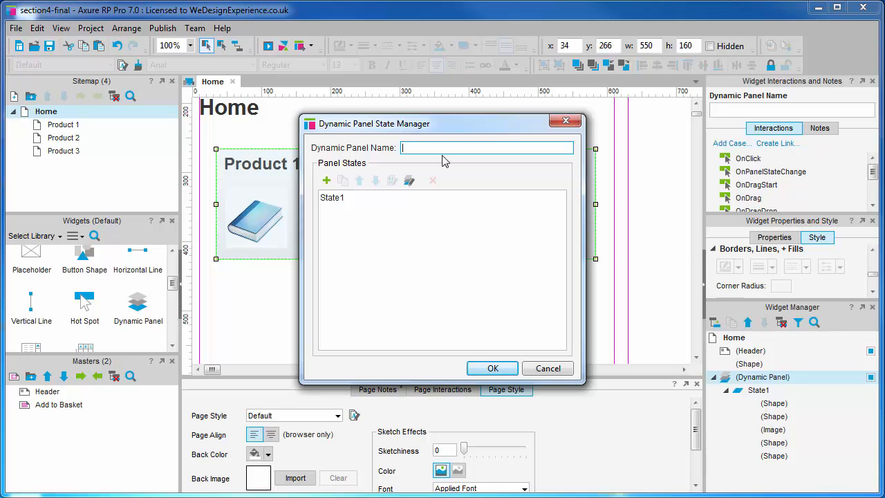
Type 'Slider control' as the dynamic panel's name in the state manager.
{"action": "type", "text": "Si"}
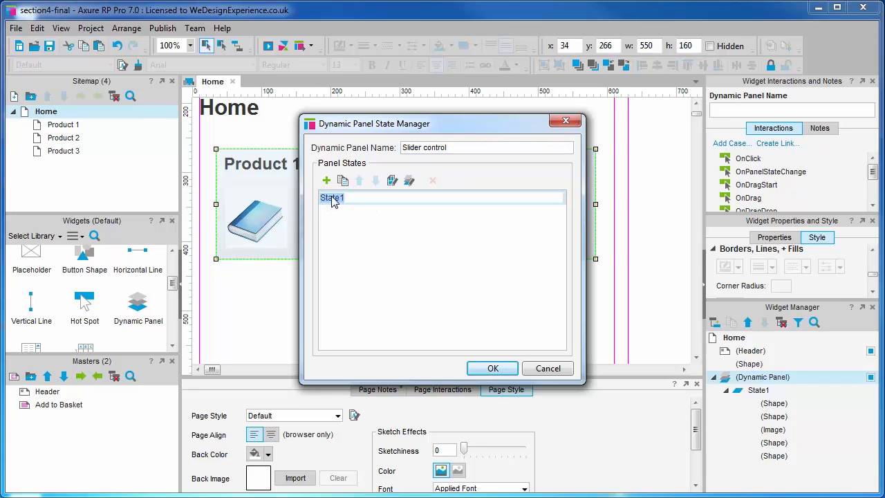
Rename State1 to 'Product 1'.
{"action": "type", "text": "Product 1"}
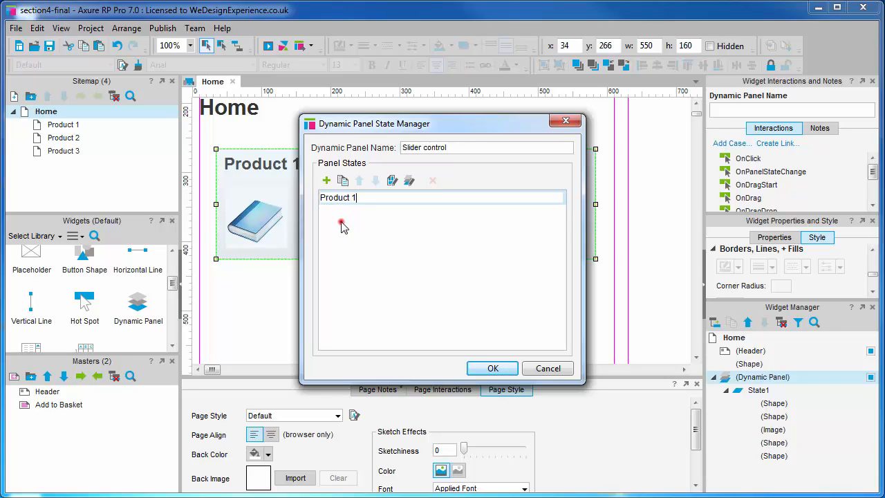
{"action": "mouse_move", "coordinate": [343, 180]}
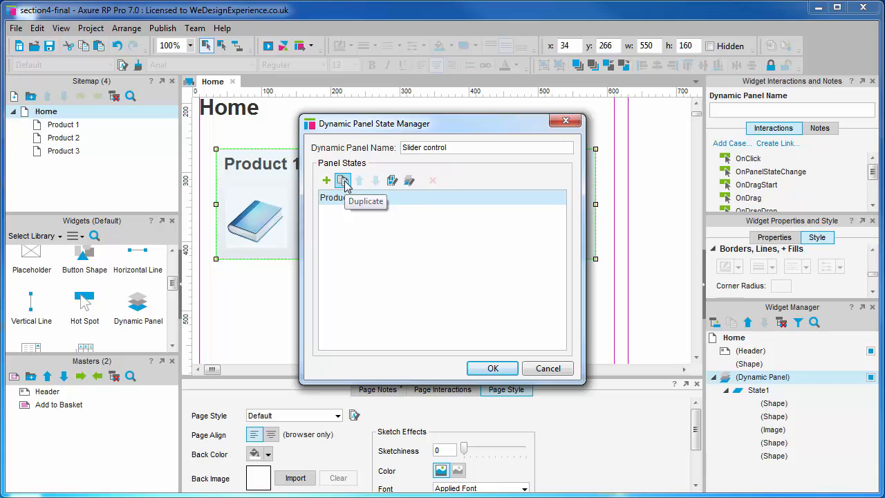
Duplicate the state twice, naming the copies 'Product 2' and 'Product 3'.
{"action": "left_click", "coordinate": [343, 181]}
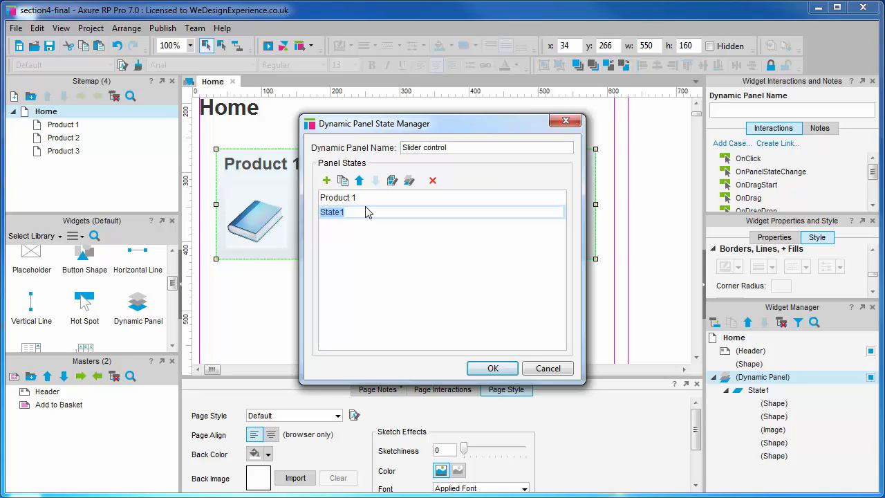
{"action": "type", "text": "Product 2"}
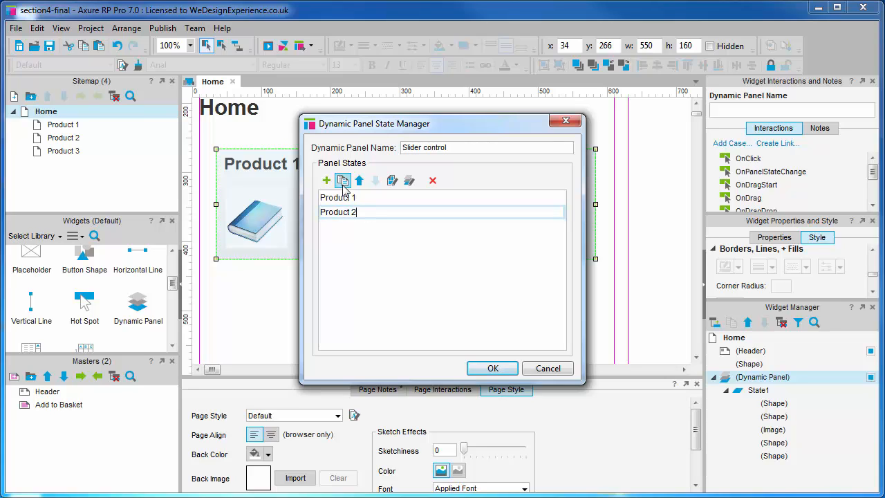
{"action": "left_click", "coordinate": [343, 181]}
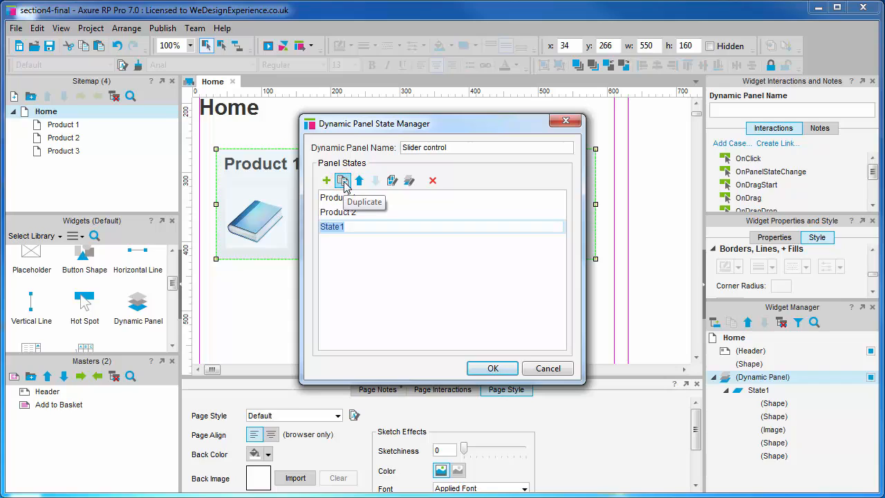
{"action": "type", "text": "Product 3"}
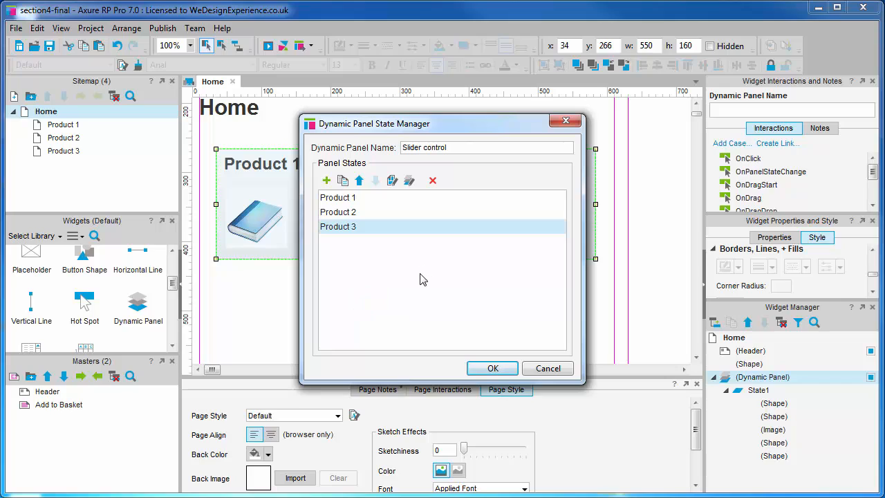
{"action": "mouse_move", "coordinate": [427, 270]}
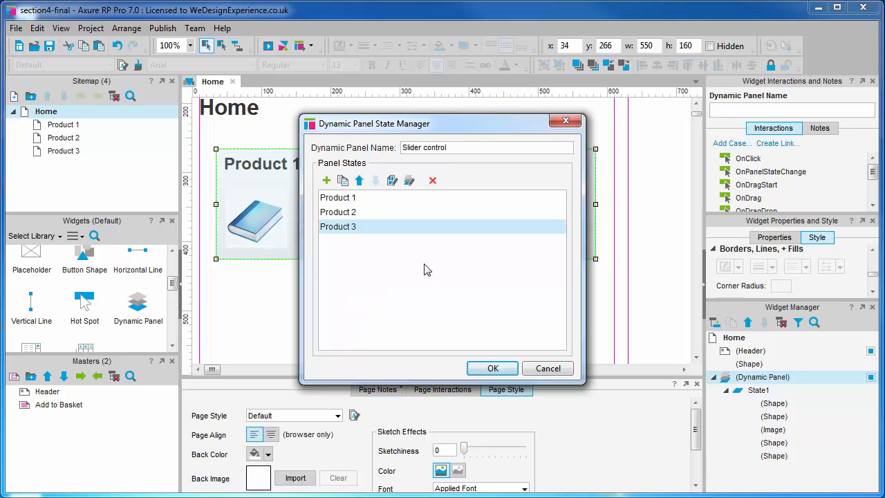
{"action": "left_click", "coordinate": [359, 181]}
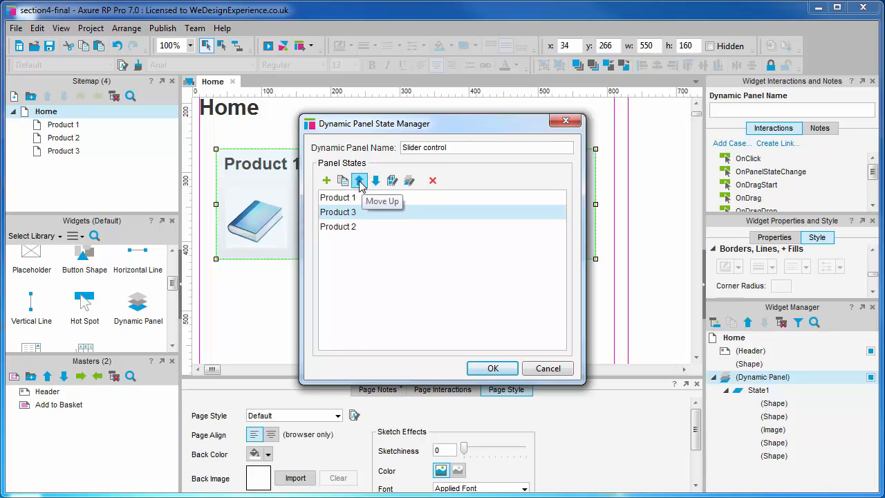
{"action": "mouse_move", "coordinate": [375, 181]}
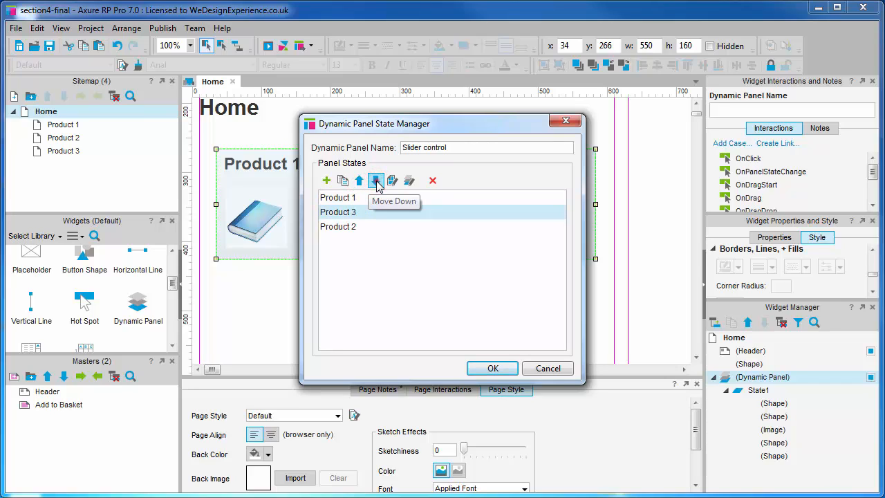
{"action": "left_click", "coordinate": [376, 180]}
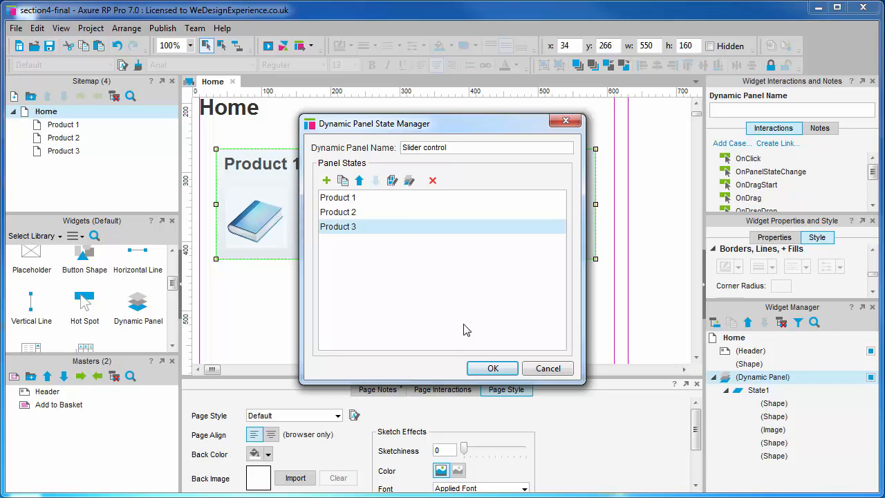